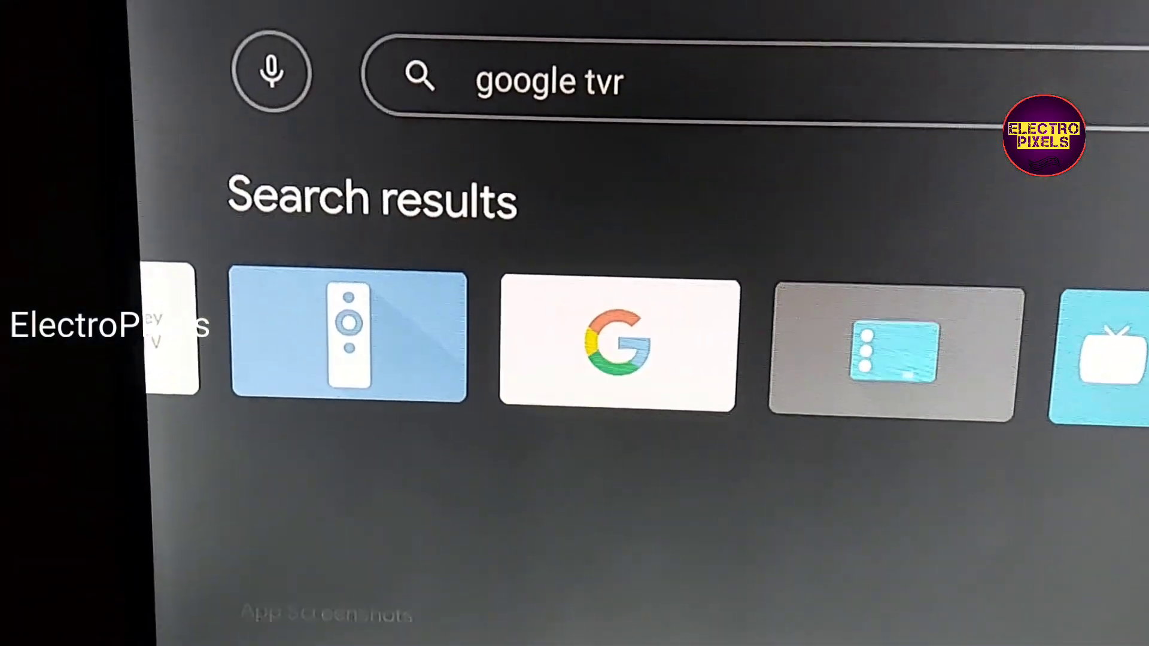
Step: Select the Google TV app from the Play Store search results
left_click(348, 339)
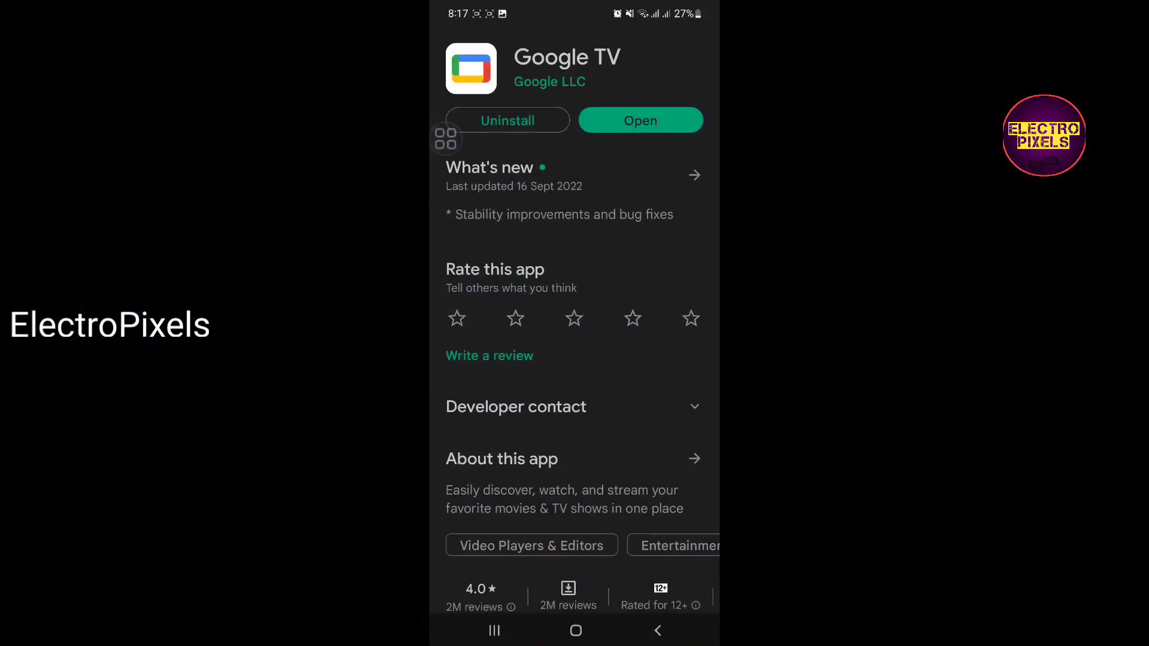
Step: Launch the installed Google TV app from its phone Play Store page
scroll("down", 3)
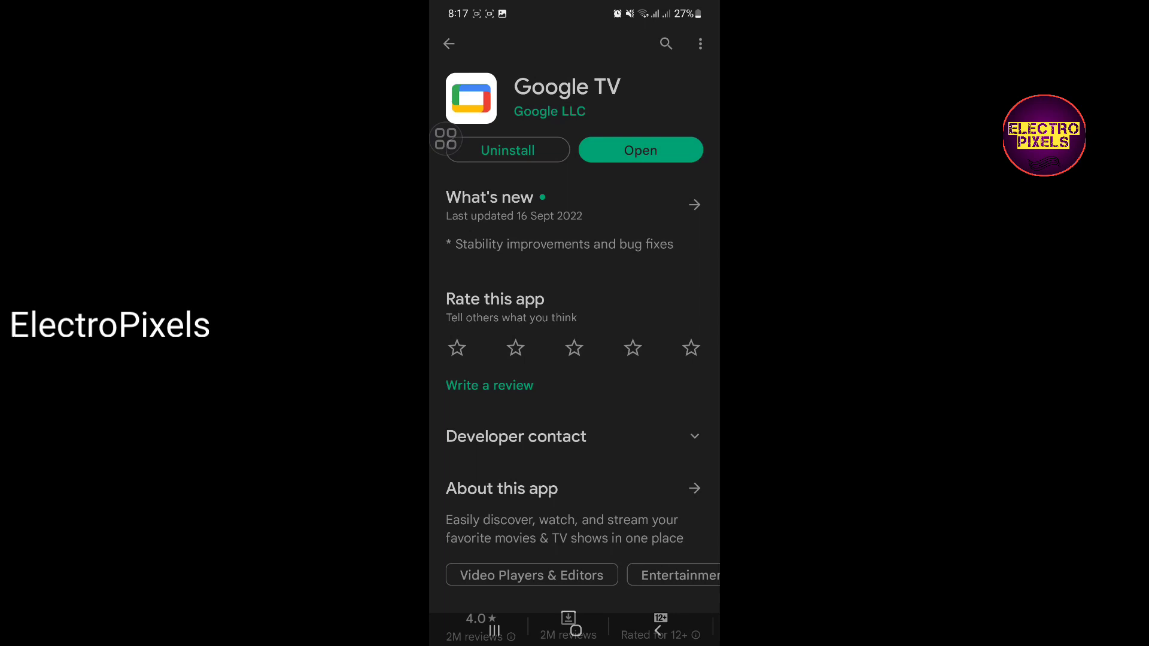
left_click(639, 150)
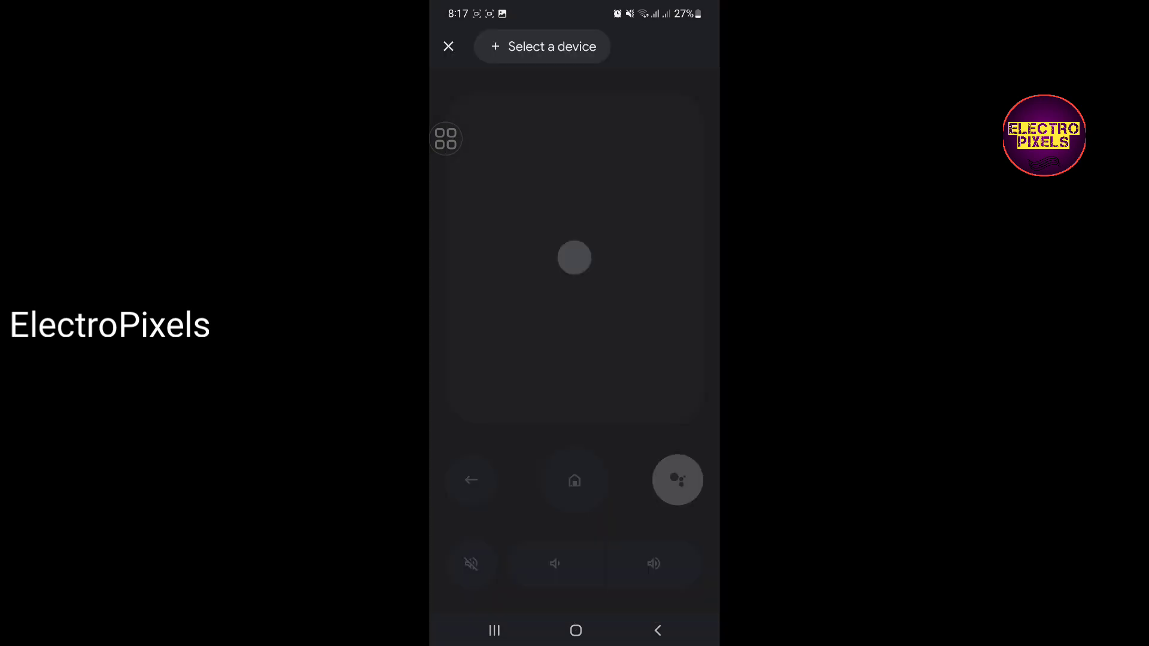
Step: Choose Android TV from the Select a device scanning list
left_click(542, 46)
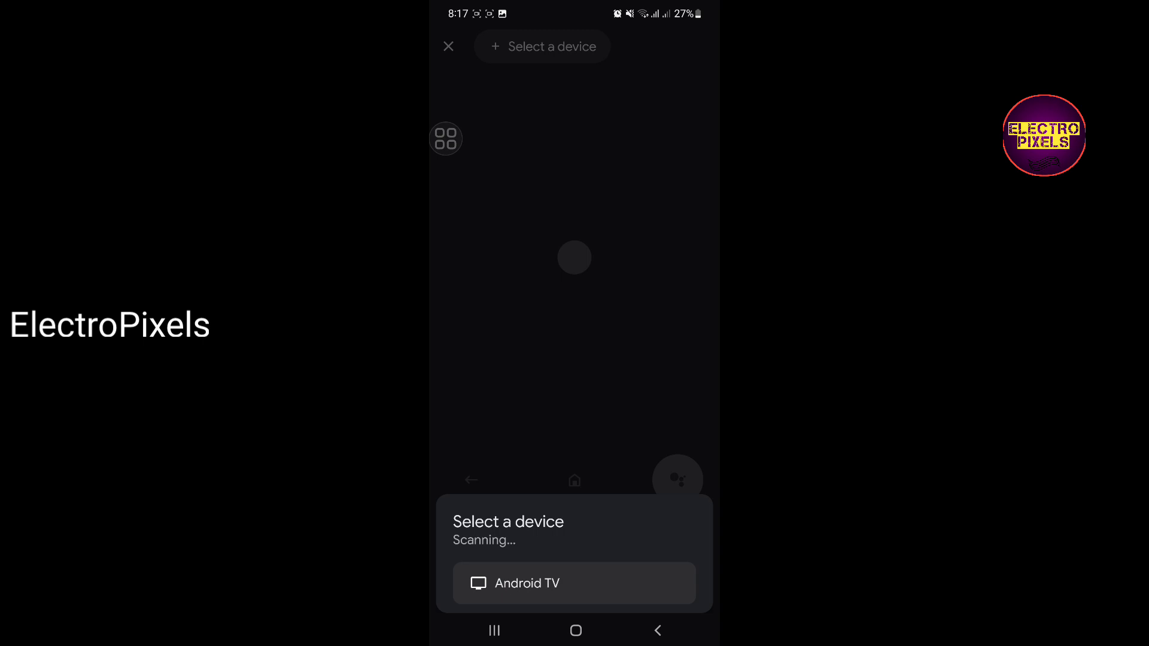
left_click(575, 584)
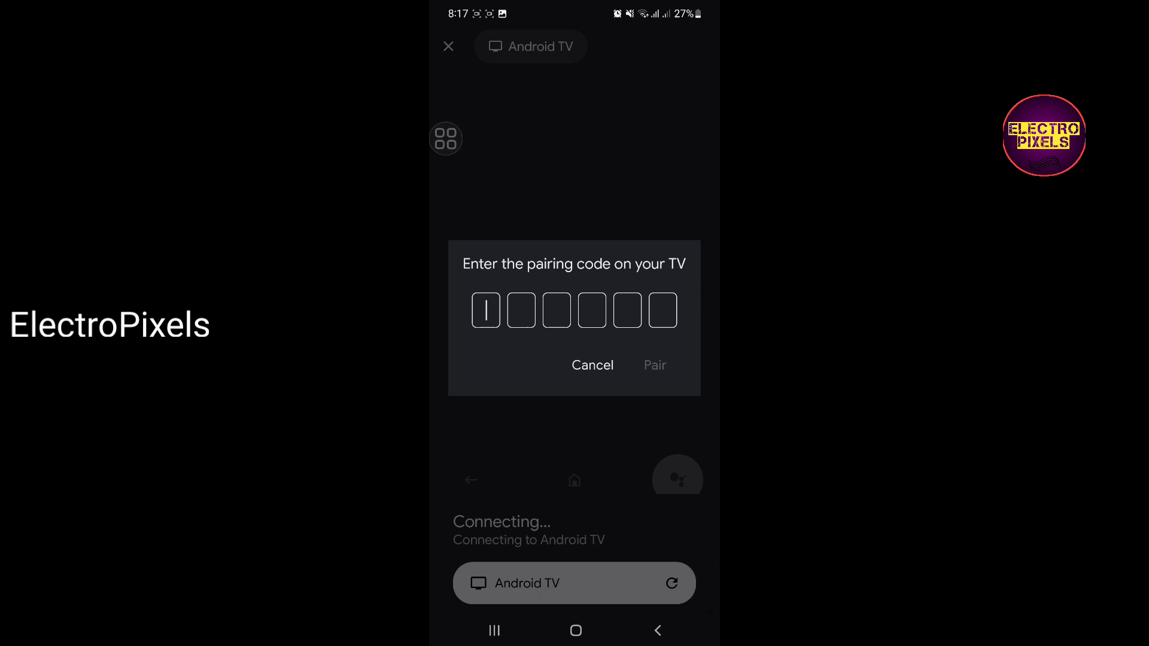
Step: Enter the pairing code shown on the TV into the code boxes
left_click(485, 310)
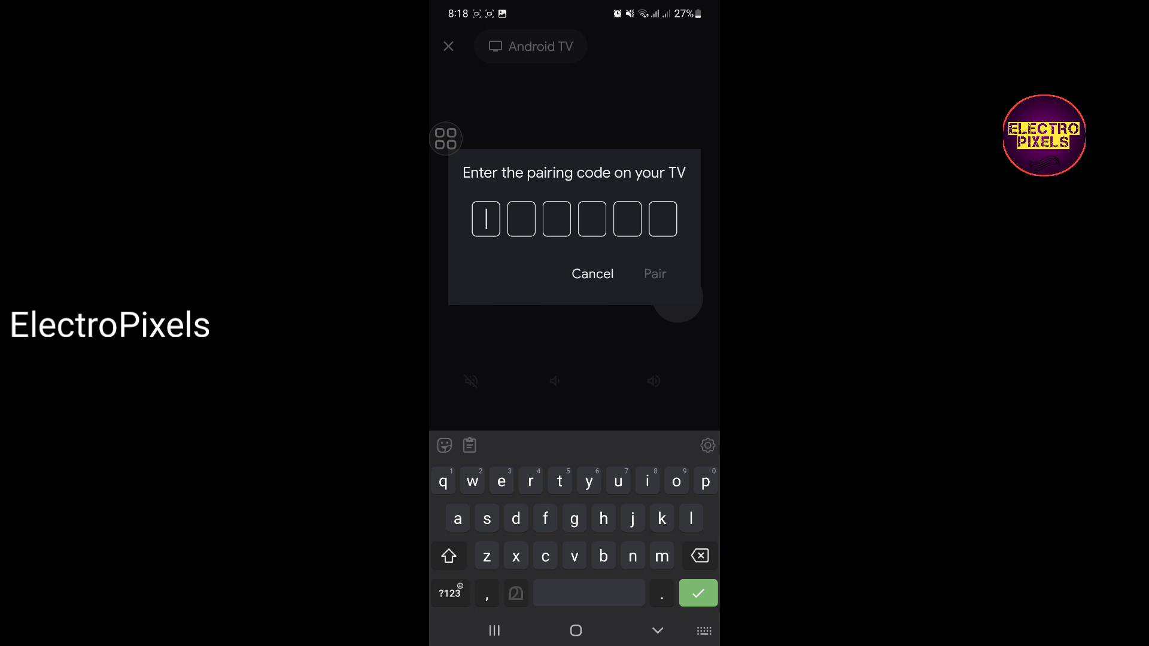
left_click(591, 274)
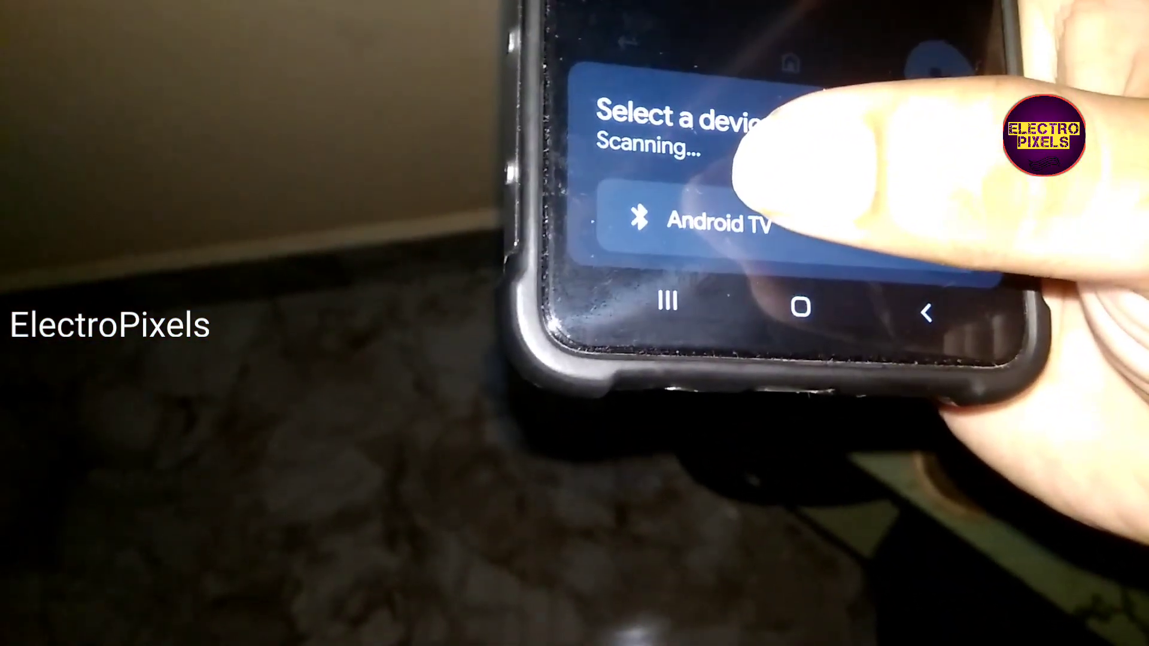
Step: Connect to Android TV and switch the remote to D-pad control
left_click(711, 220)
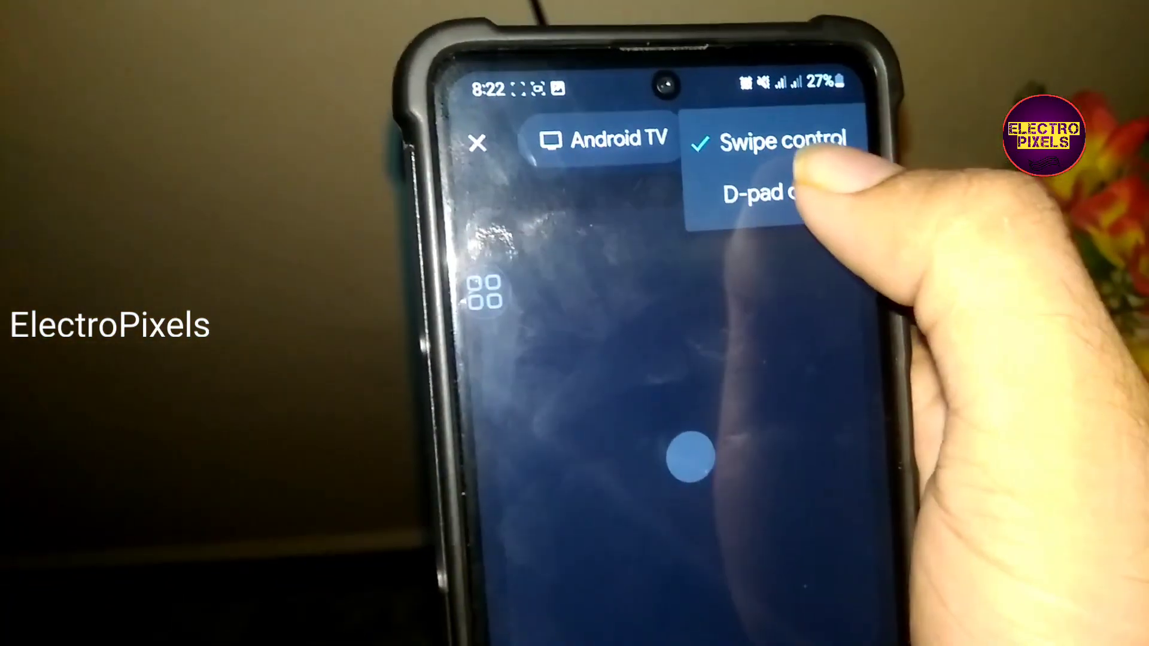
left_click(770, 194)
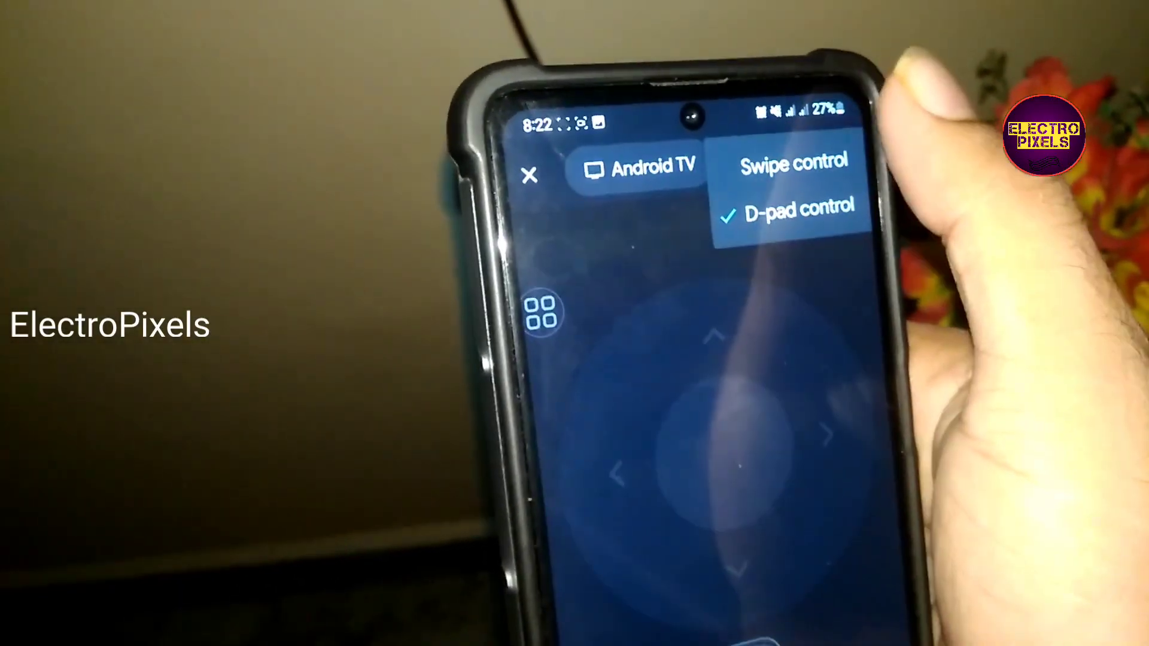